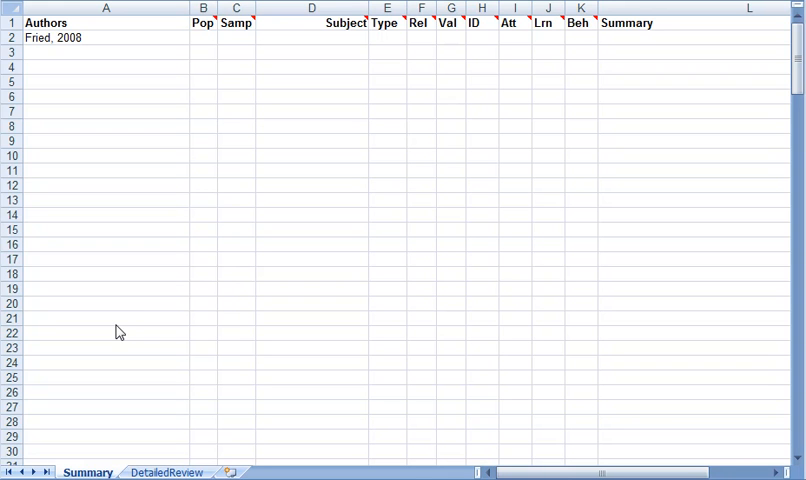
pyautogui.moveTo(144, 328)
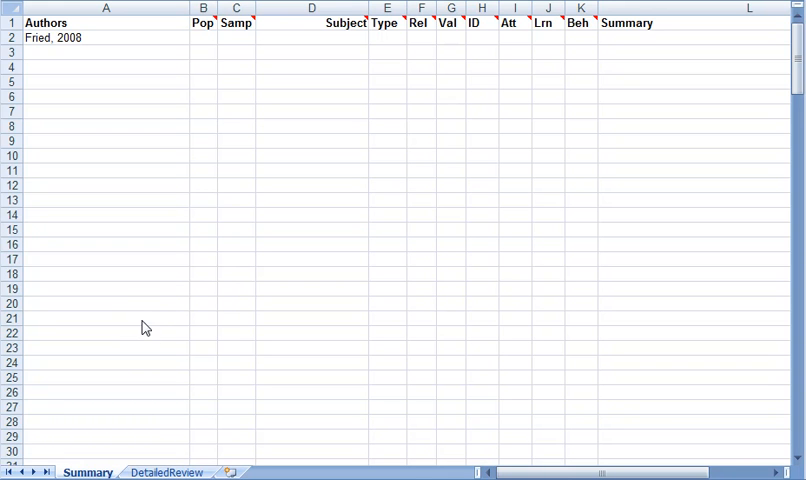
pyautogui.moveTo(190, 244)
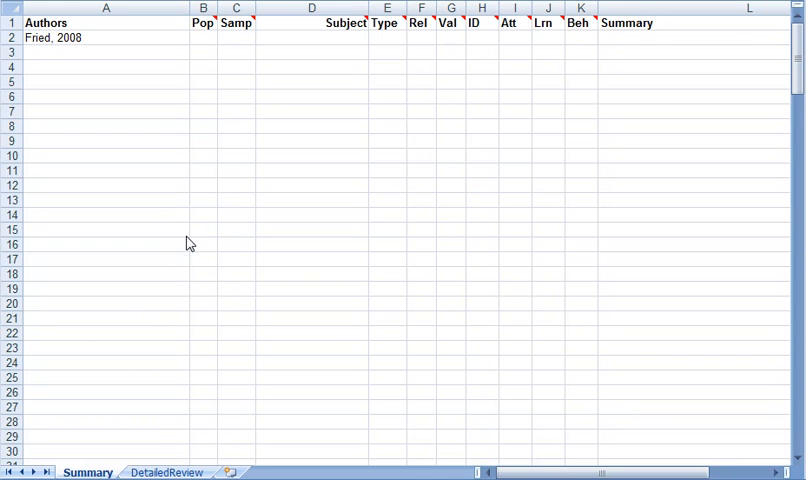
pyautogui.moveTo(198, 208)
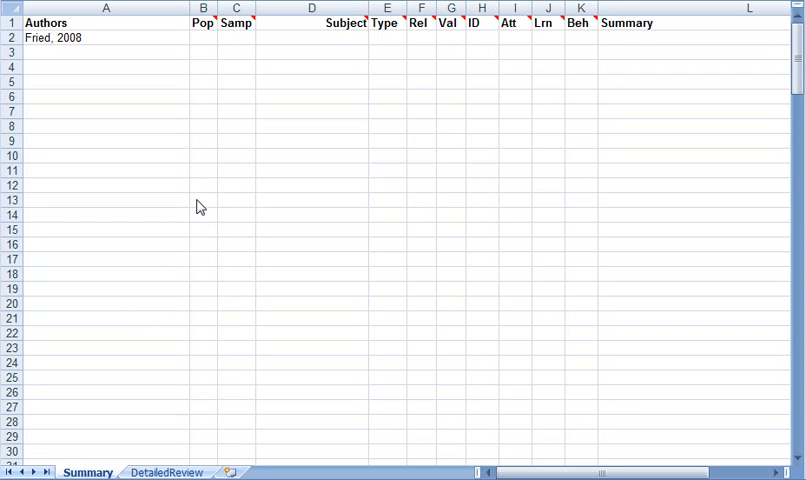
pyautogui.moveTo(252, 66)
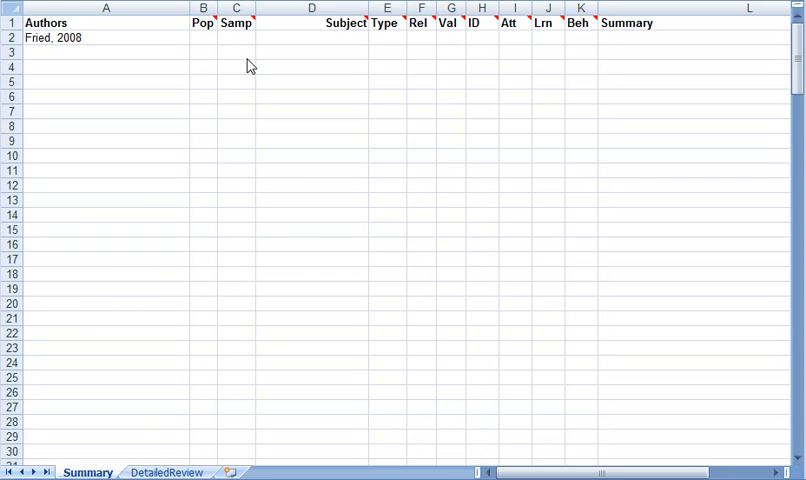
pyautogui.moveTo(322, 216)
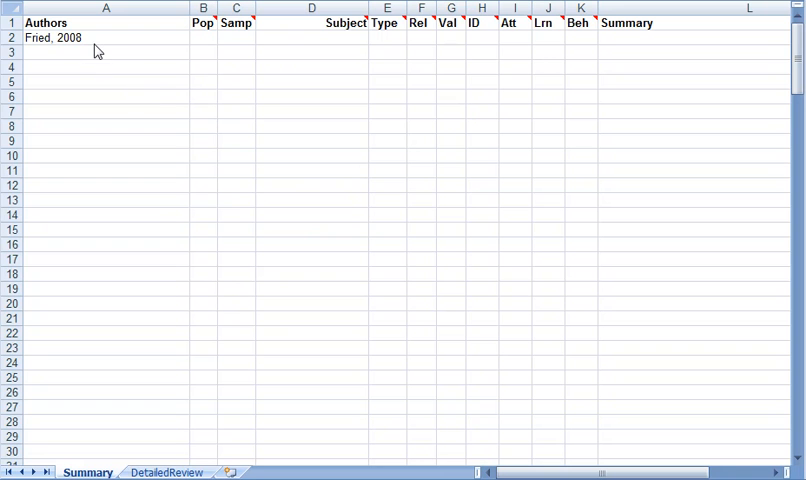
# Select the Fried, 2008 row to begin entering its population code of 4
pyautogui.click(90, 36)
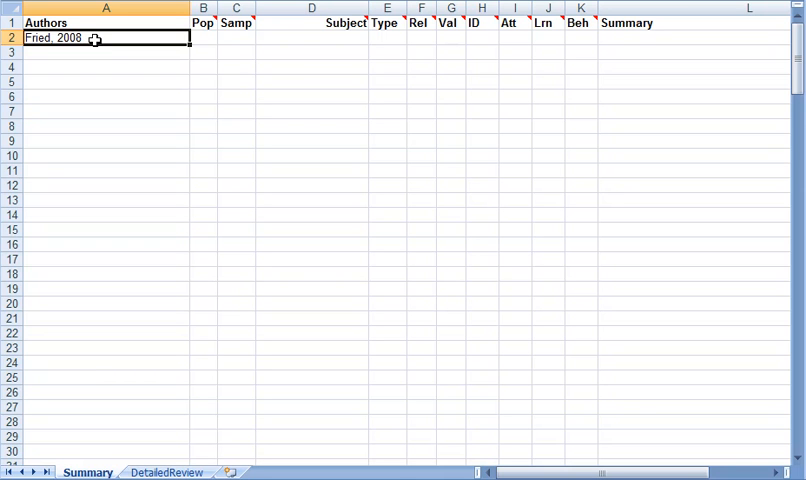
pyautogui.moveTo(210, 124)
pyautogui.write('4')
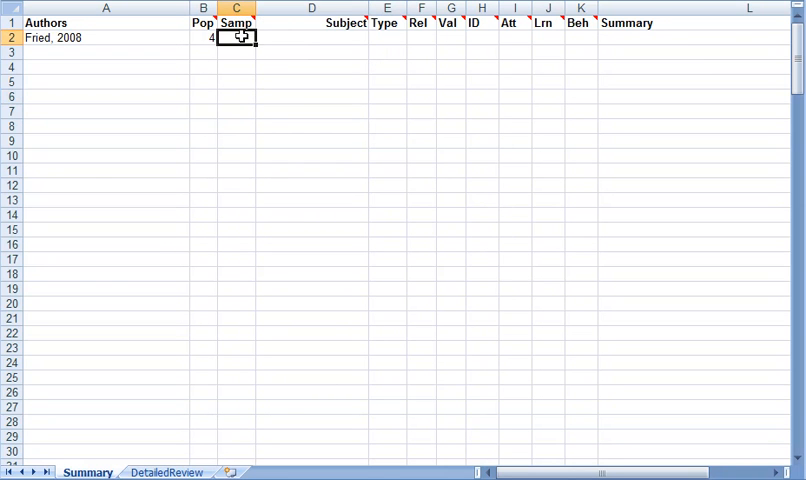
# Enter a sample size of 137 in C2 for Fried, 2008
pyautogui.write('1')
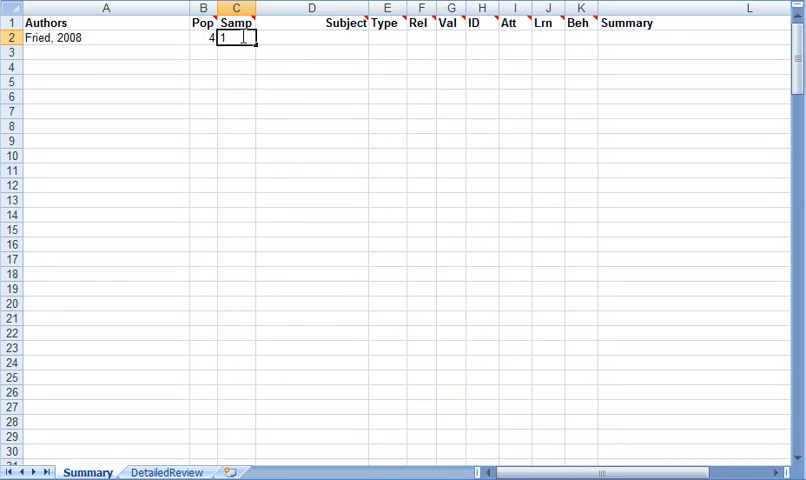
pyautogui.write('37')
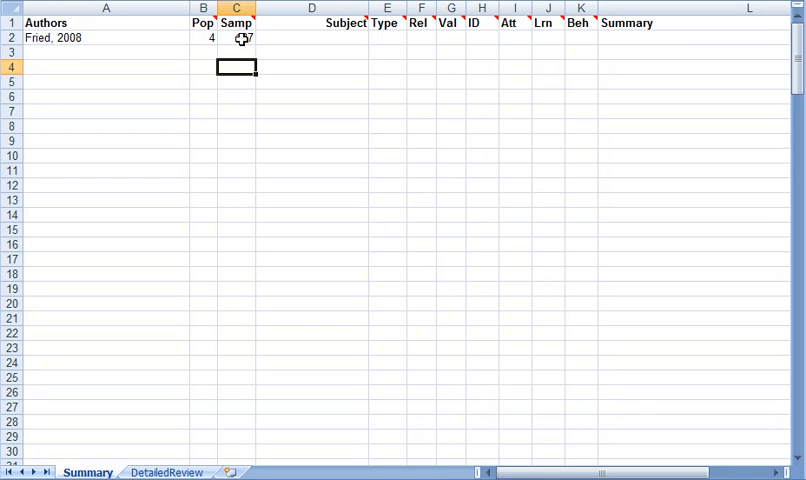
pyautogui.write('137')
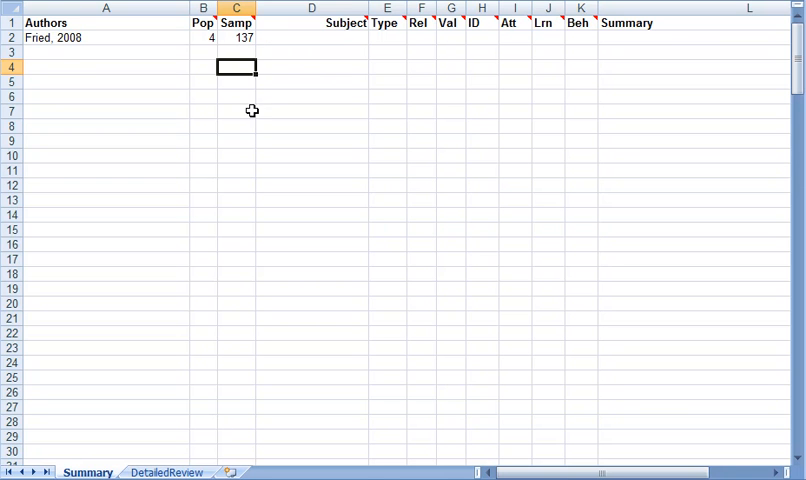
pyautogui.moveTo(254, 104)
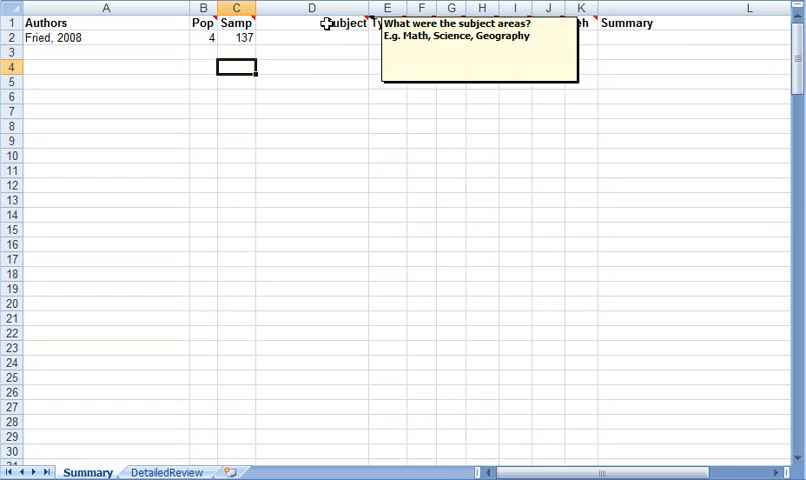
# Enter Psychology as the subject area in D2 for Fried, 2008
pyautogui.click(312, 36)
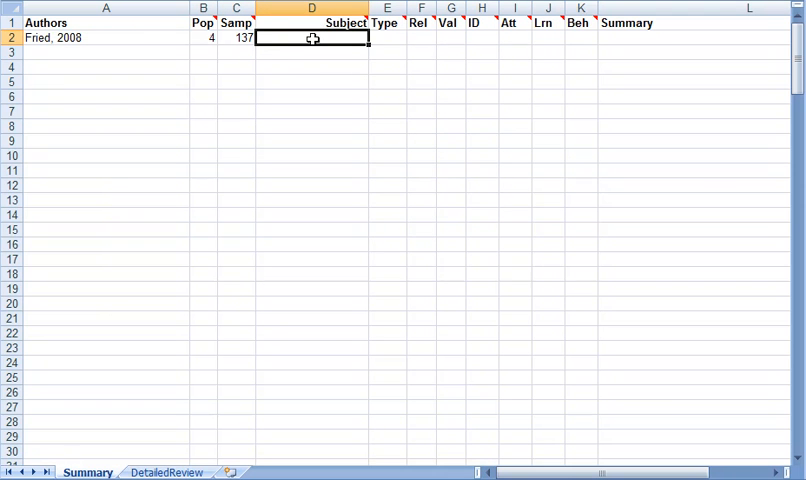
pyautogui.write('Psychology')
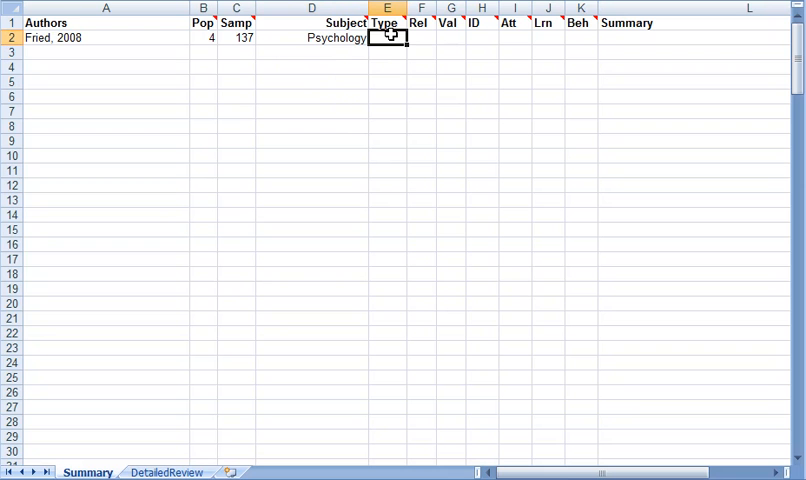
# Code study type 3 in E2 with Rel and Val set to 0 in F2 and G2
pyautogui.write('3')
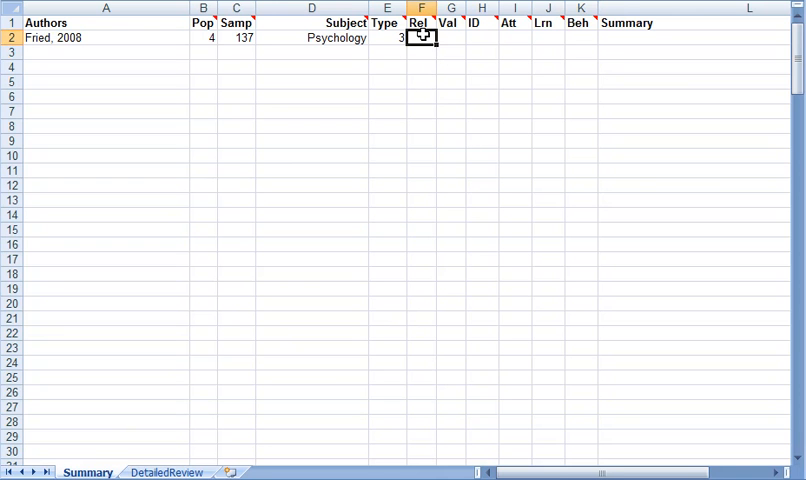
pyautogui.write('0')
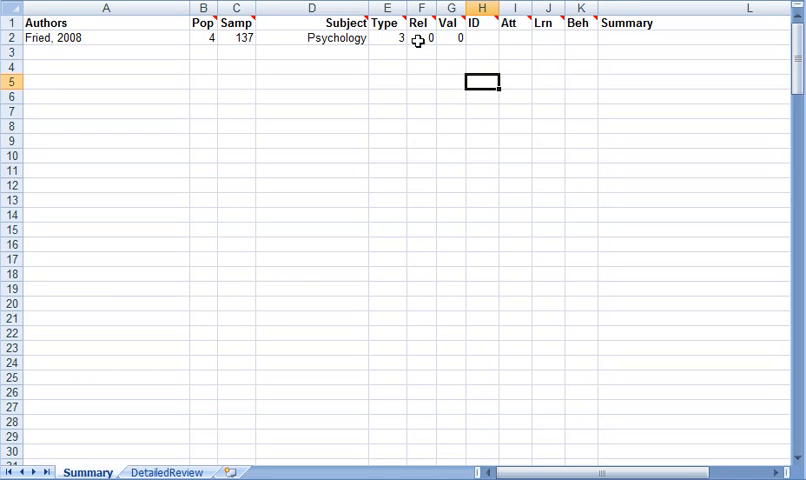
pyautogui.moveTo(488, 80)
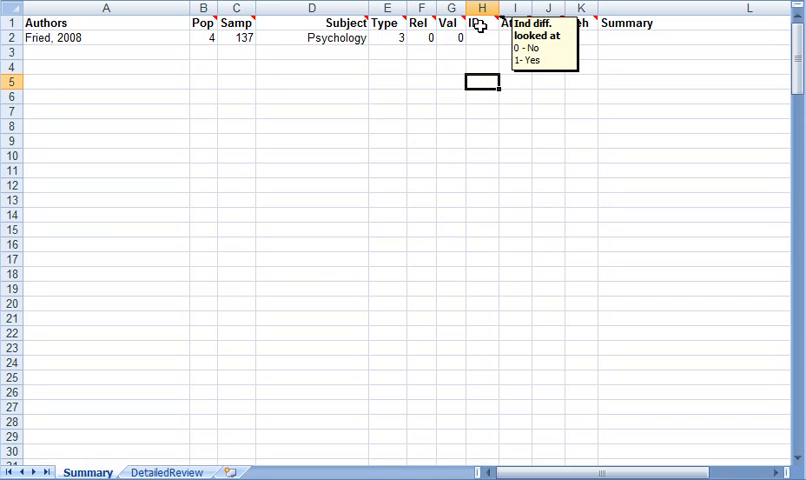
pyautogui.moveTo(480, 36)
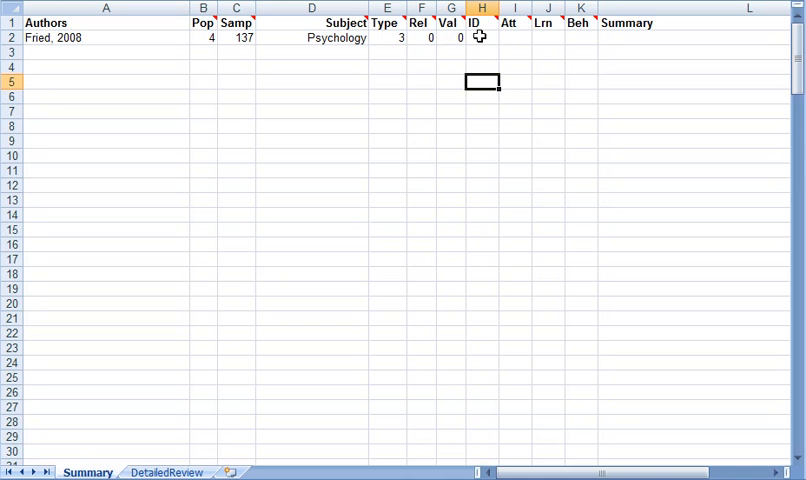
# Enter ID 1, Att 0, Lrn 1 and Beh 1 in H2 through K2
pyautogui.click(482, 36)
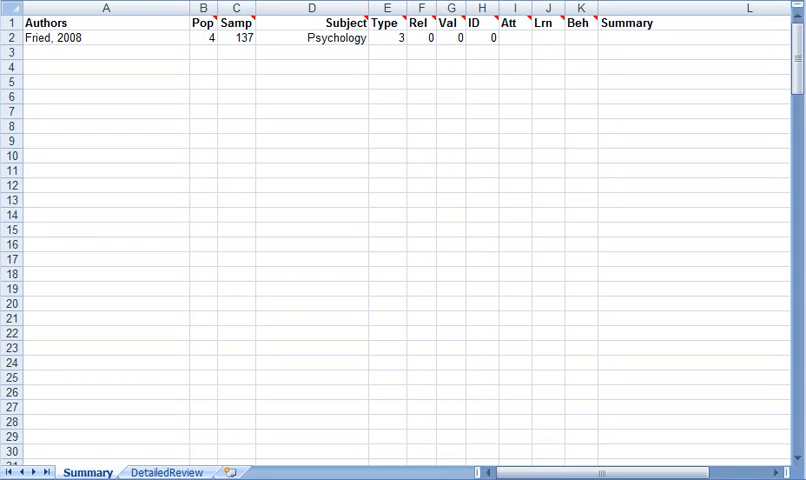
pyautogui.moveTo(528, 98)
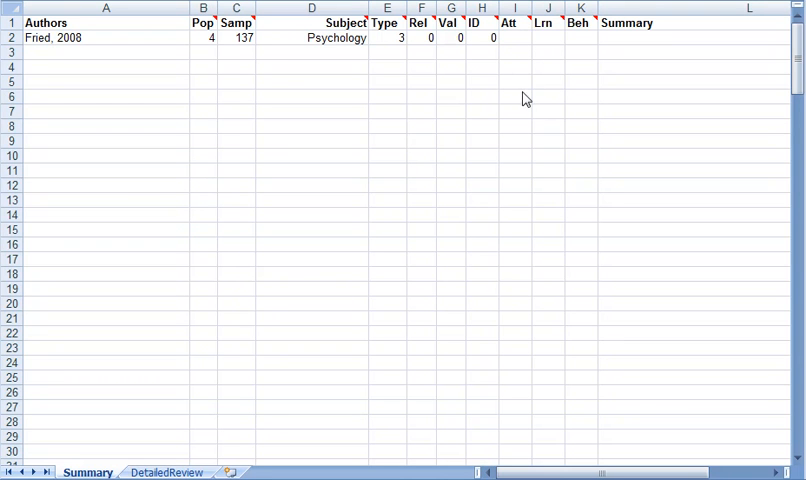
pyautogui.moveTo(534, 120)
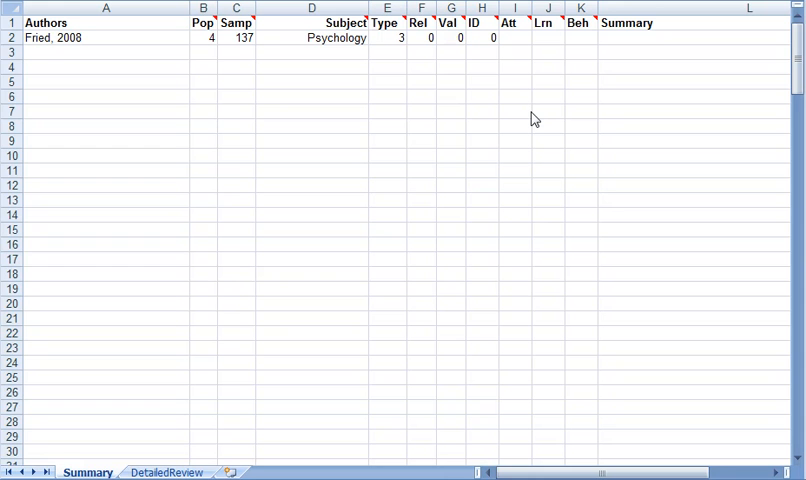
pyautogui.click(480, 36)
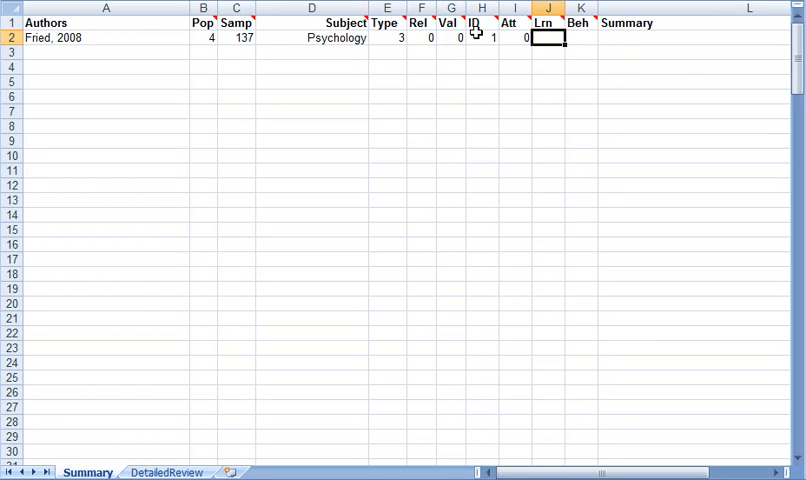
pyautogui.write('1')
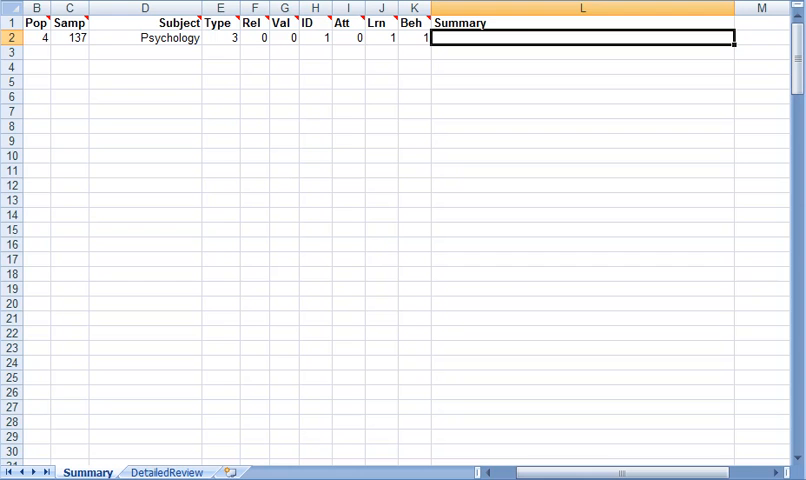
# Enter the summary 'Laptop use and learning in undergraduate courses.' in L2
pyautogui.write('Laptop use and learning in undergraduate courses.')
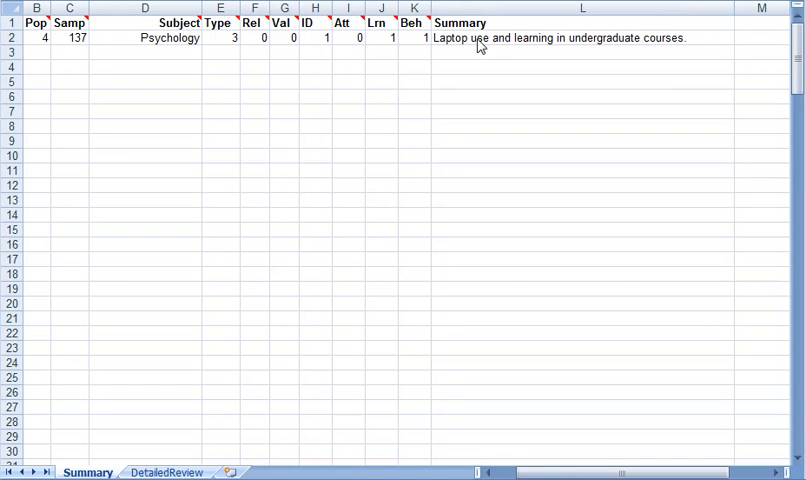
pyautogui.moveTo(476, 72)
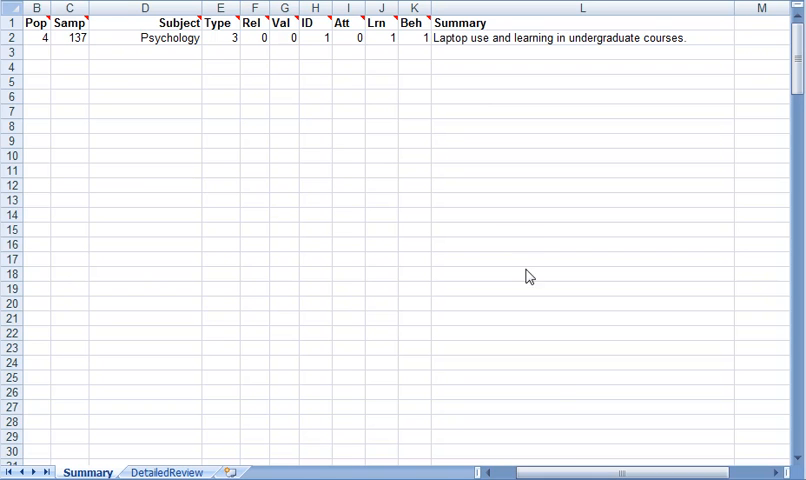
pyautogui.click(580, 230)
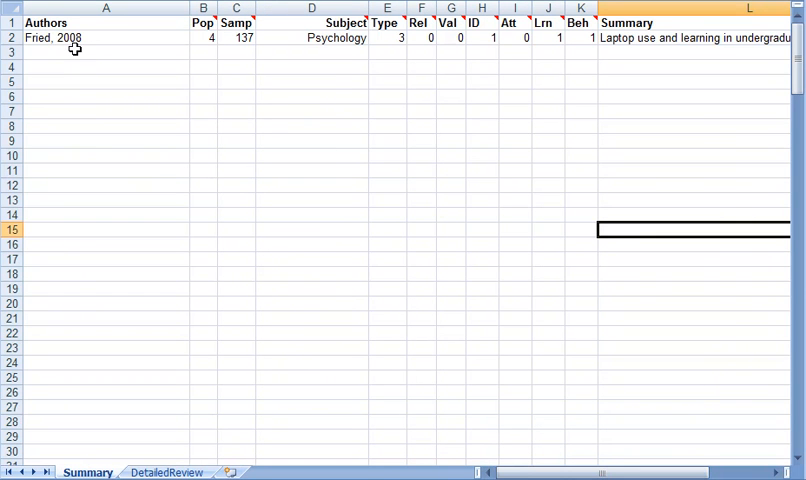
pyautogui.moveTo(194, 180)
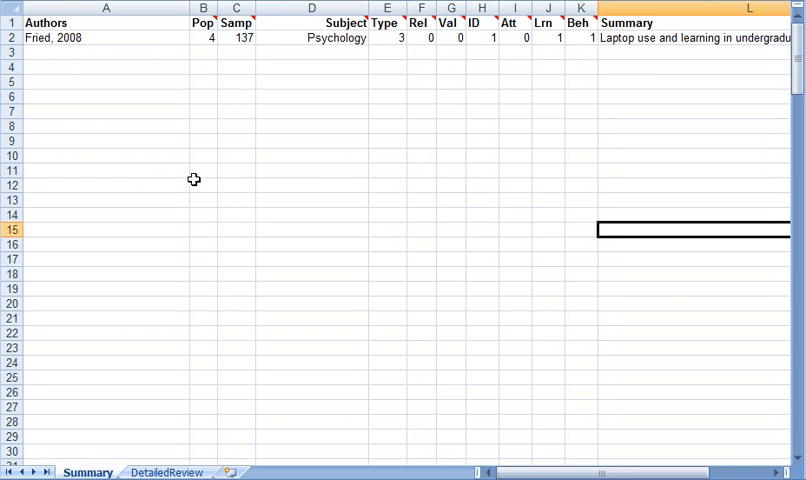
pyautogui.moveTo(310, 168)
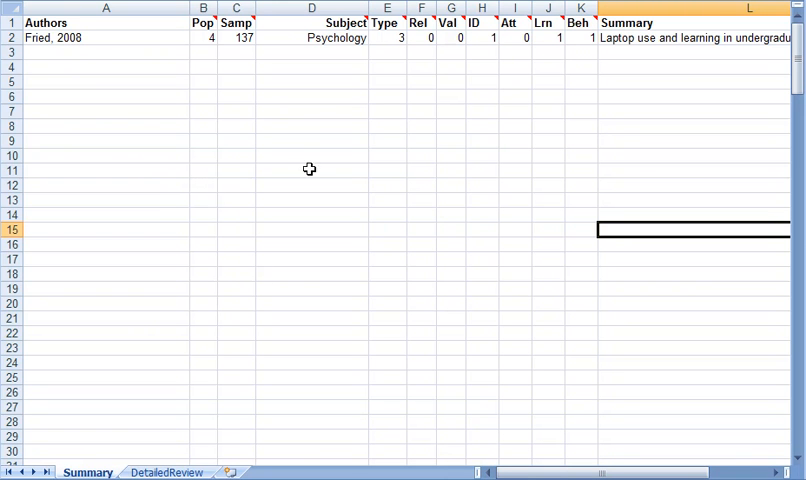
pyautogui.moveTo(426, 244)
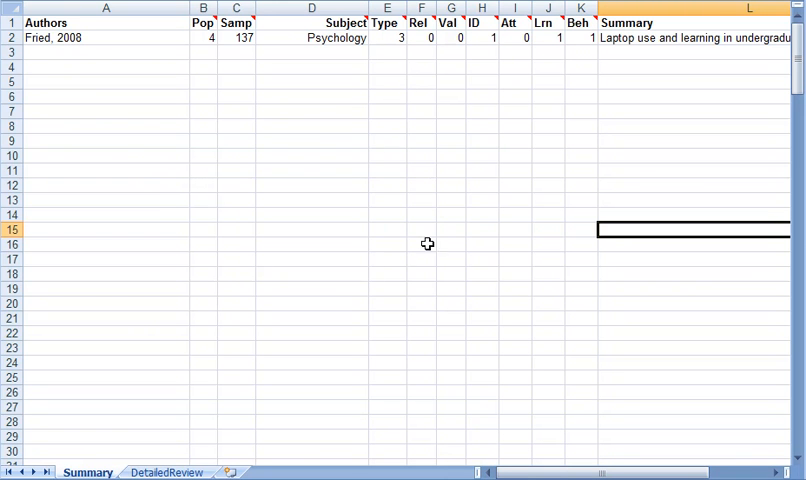